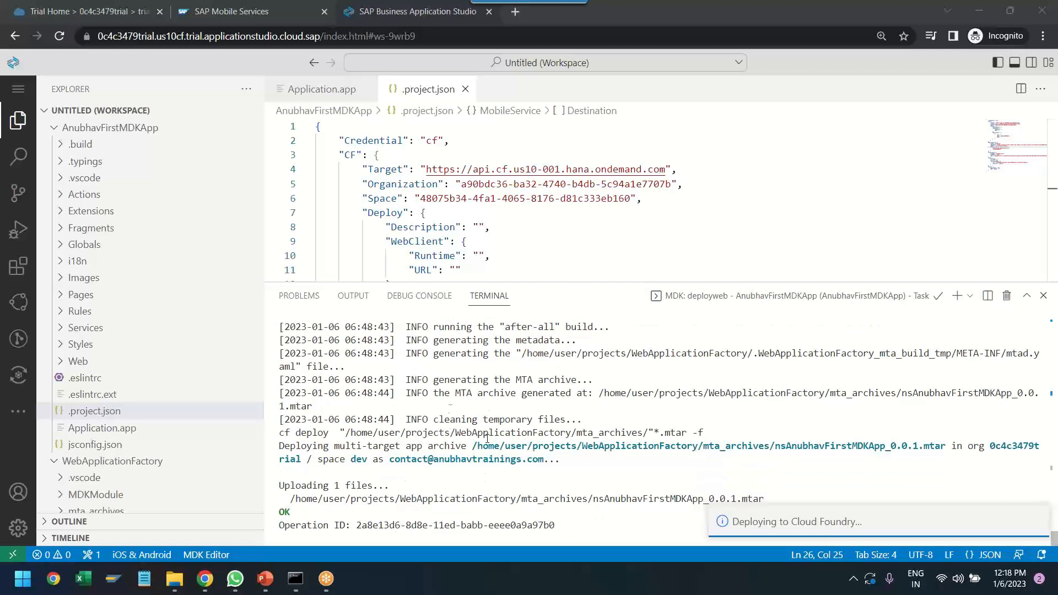
Follow the MDK deployweb task in the Terminal until the successful deployment notification appears
scroll("down", 3)
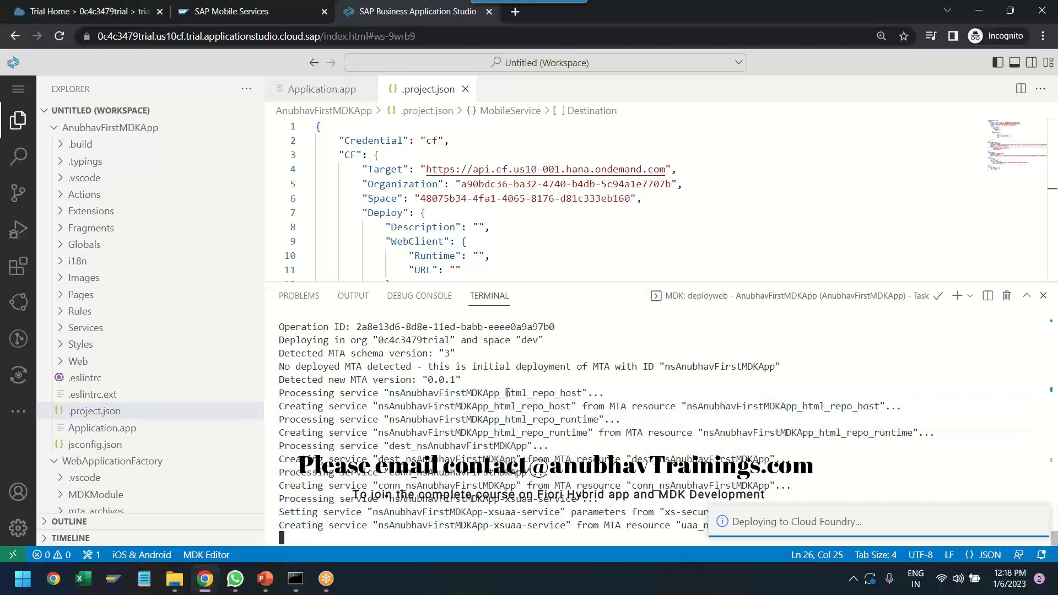
double_click(541, 392)
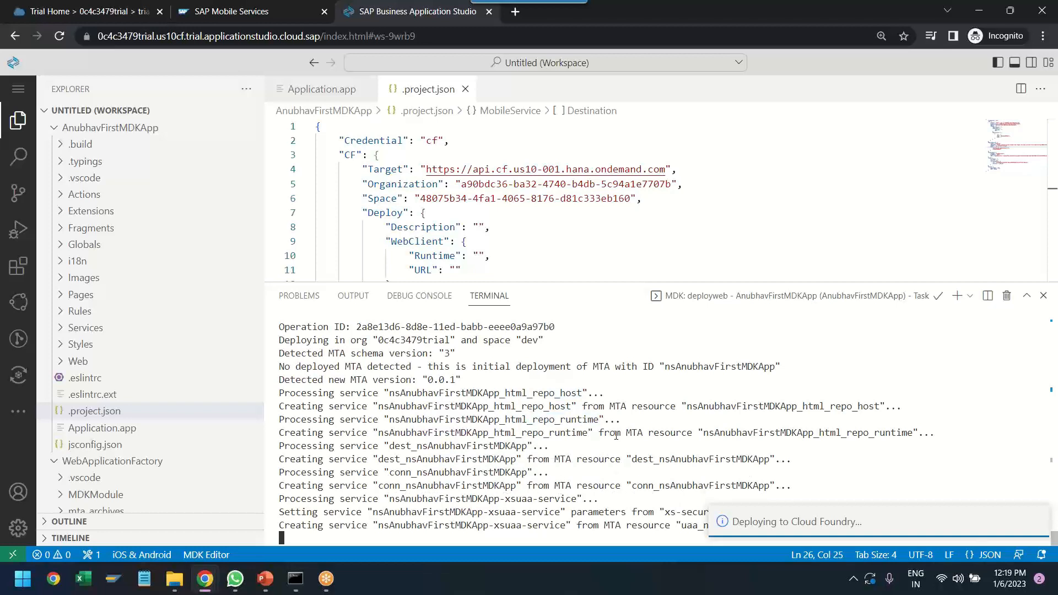
mouse_move(636, 485)
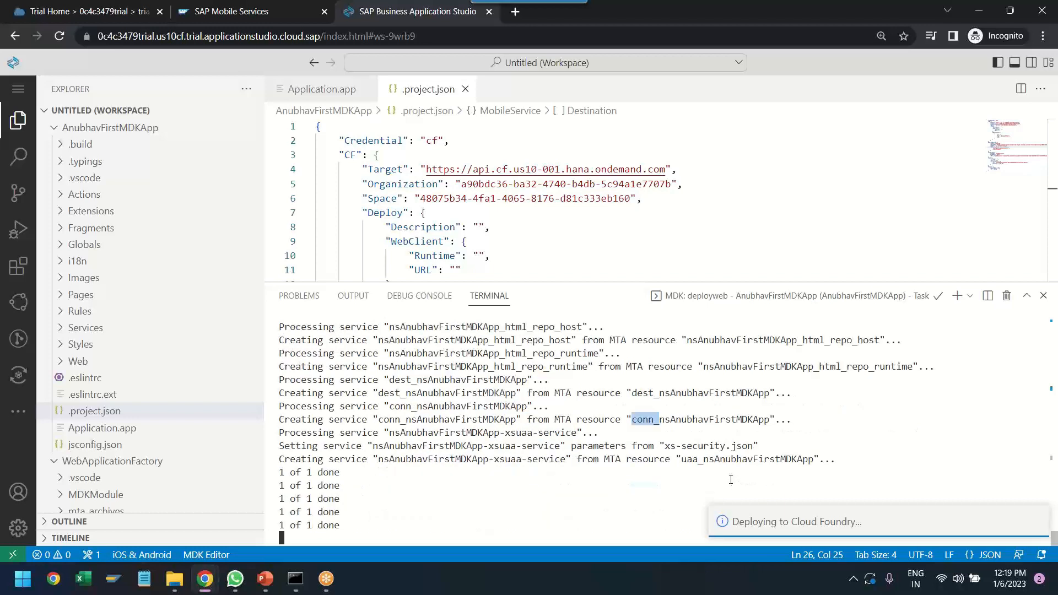
mouse_move(720, 472)
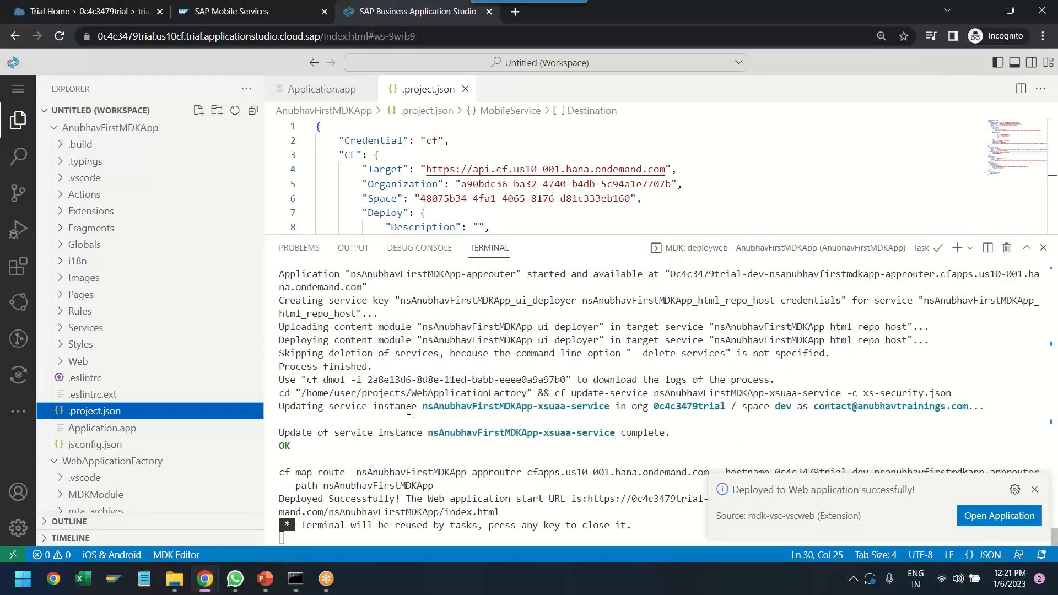
Launch AnubhavFirstMDKApp from its Cloud Foundry start URL, confirming the external website prompt
left_click(1034, 490)
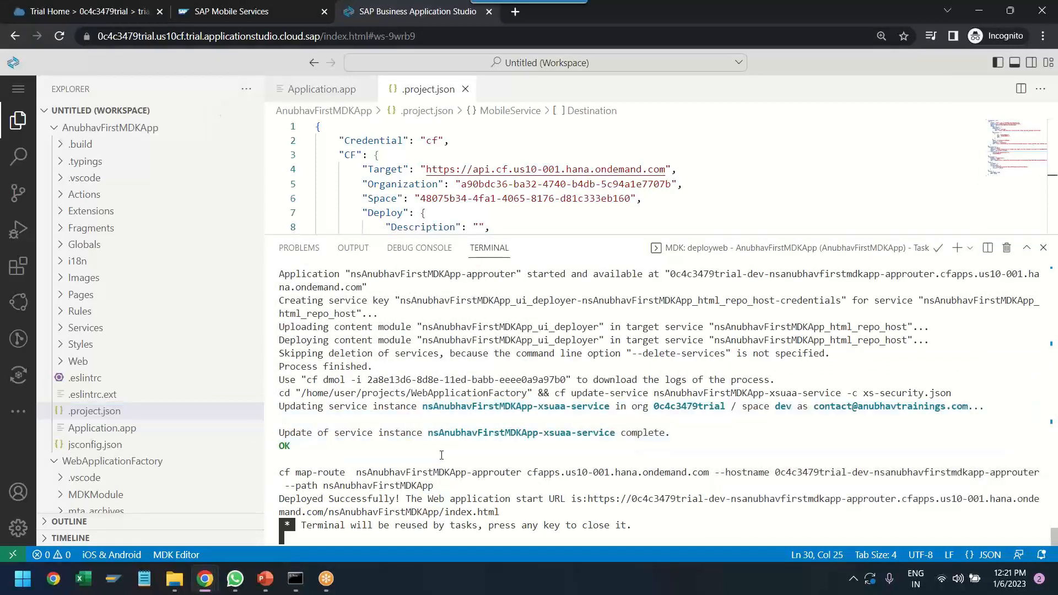
double_click(422, 499)
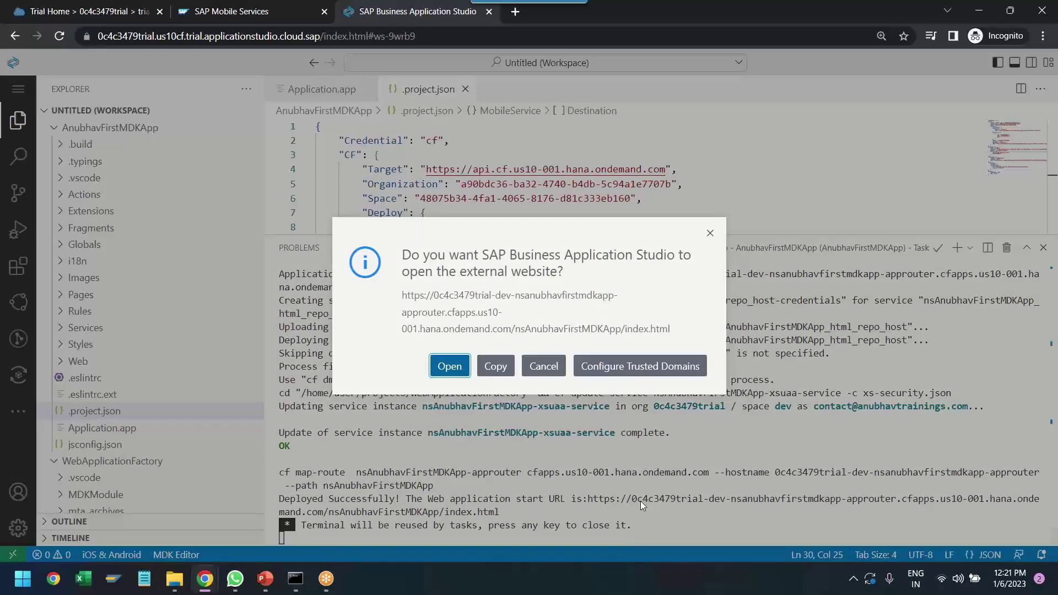
left_click(544, 366)
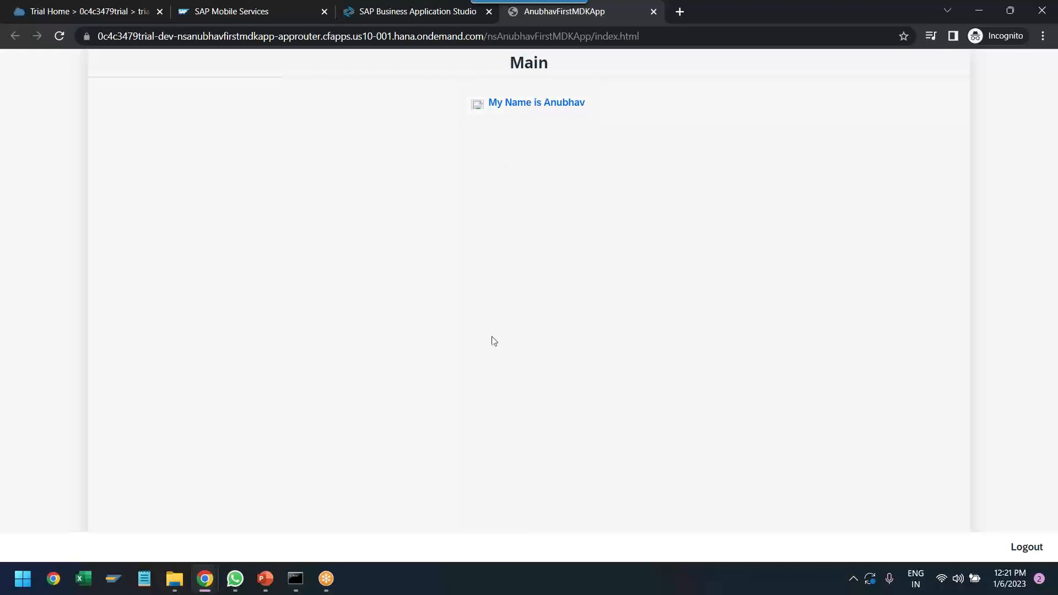
mouse_move(494, 369)
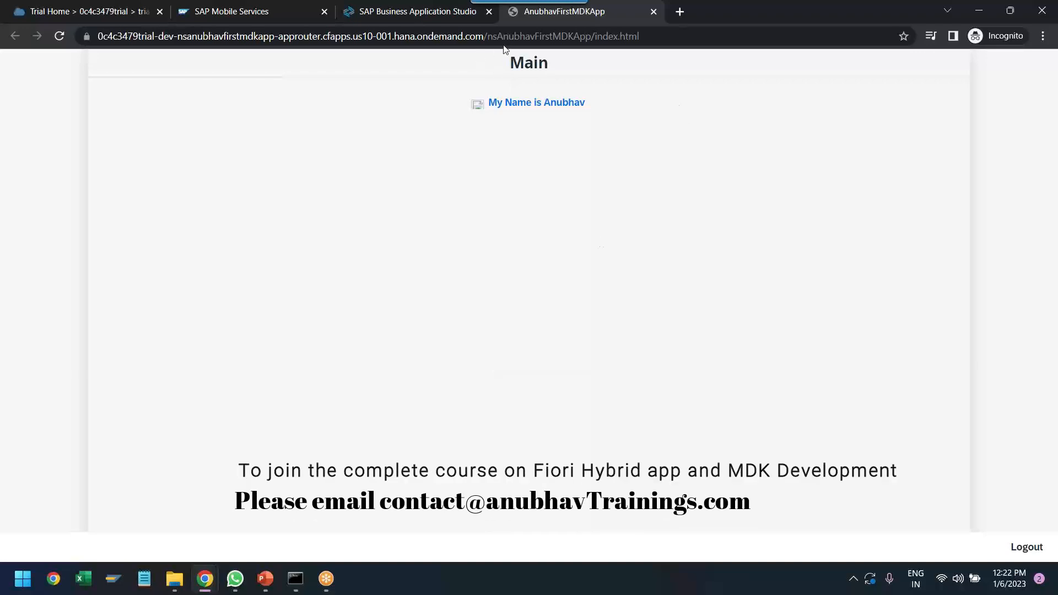
mouse_move(530, 105)
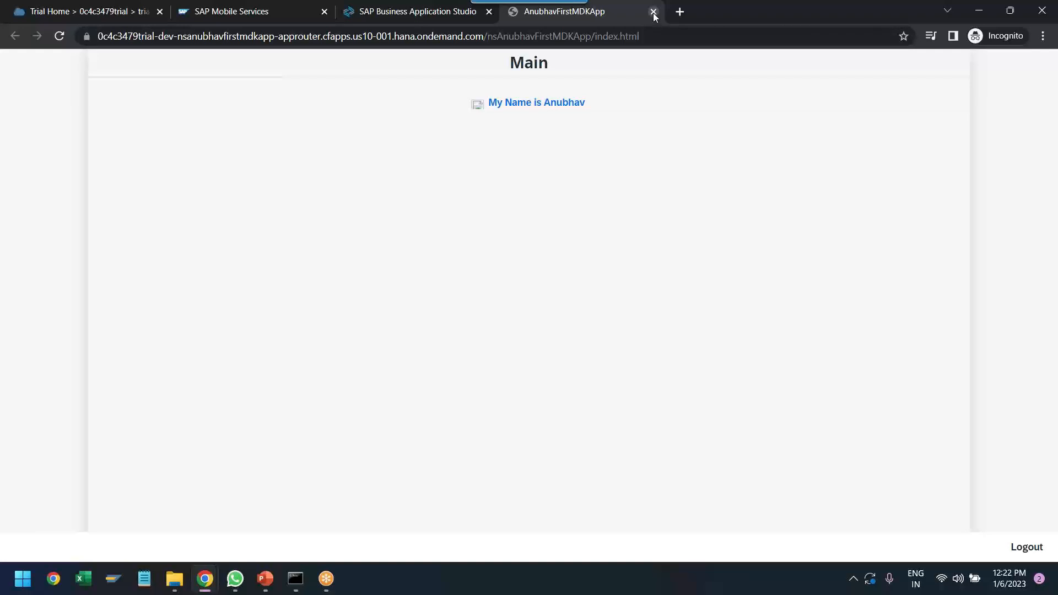
Leave the web app and show the Application QR Code with its onboarding result URL
left_click(652, 11)
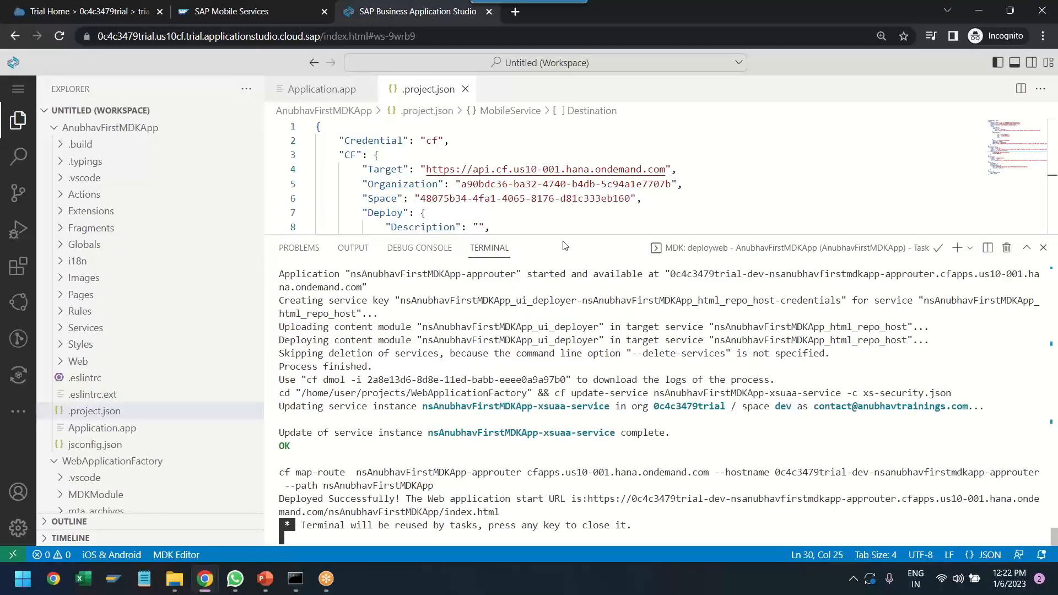
mouse_move(562, 238)
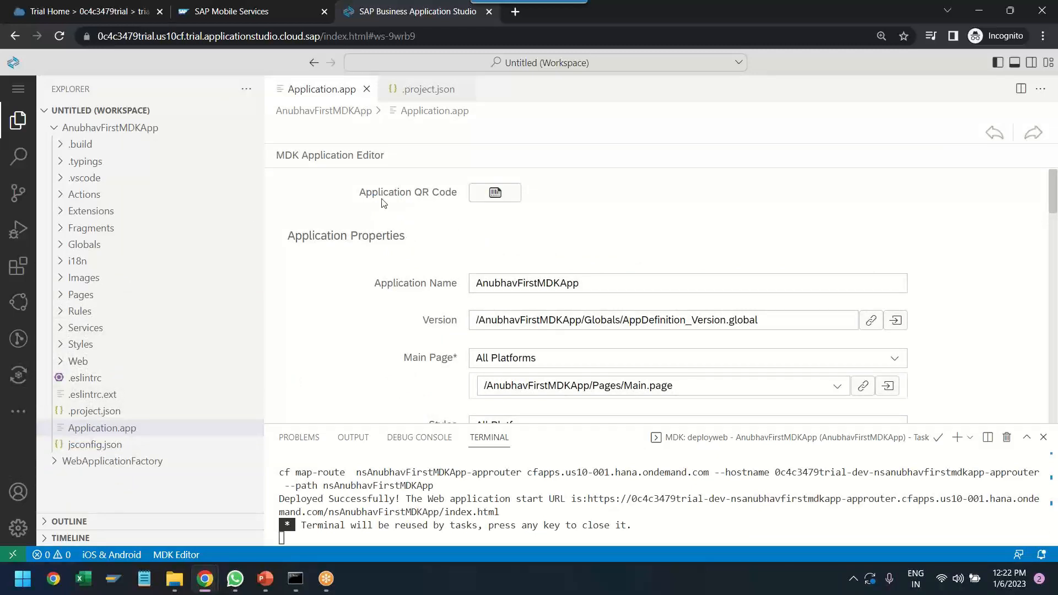
mouse_move(502, 200)
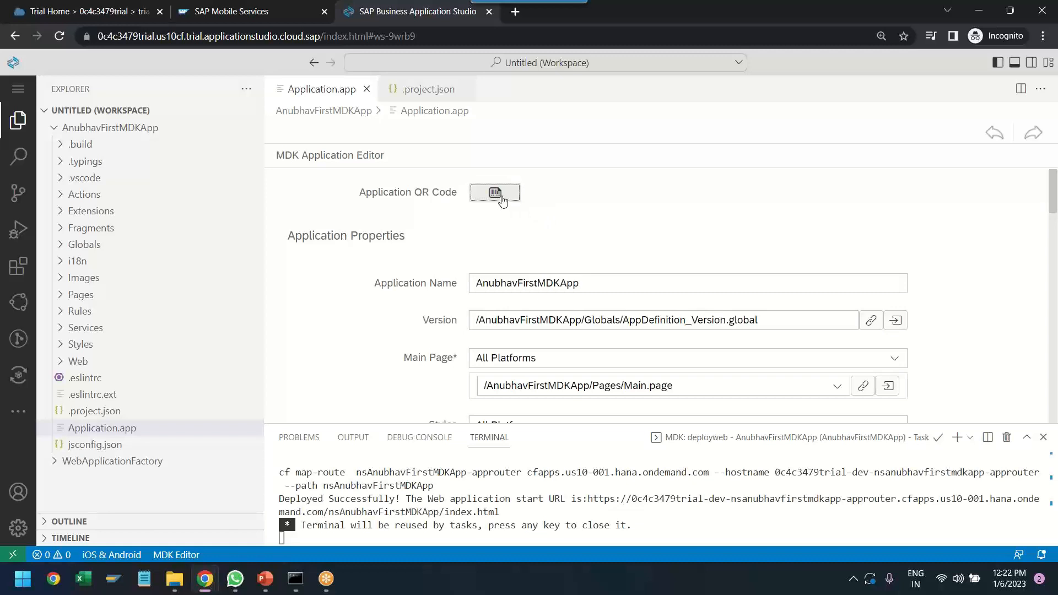
left_click(495, 192)
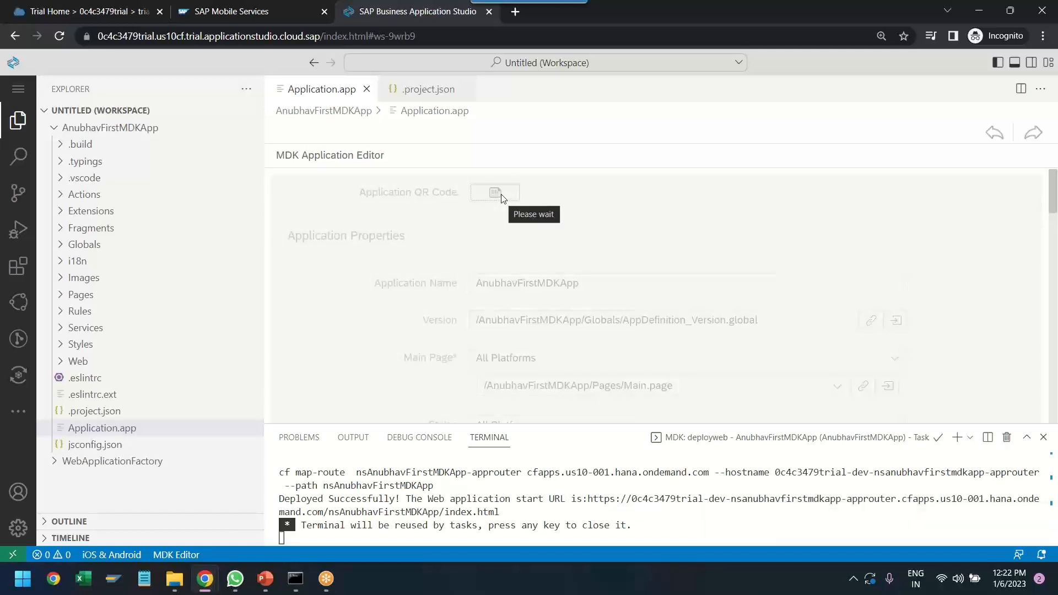
left_click(494, 192)
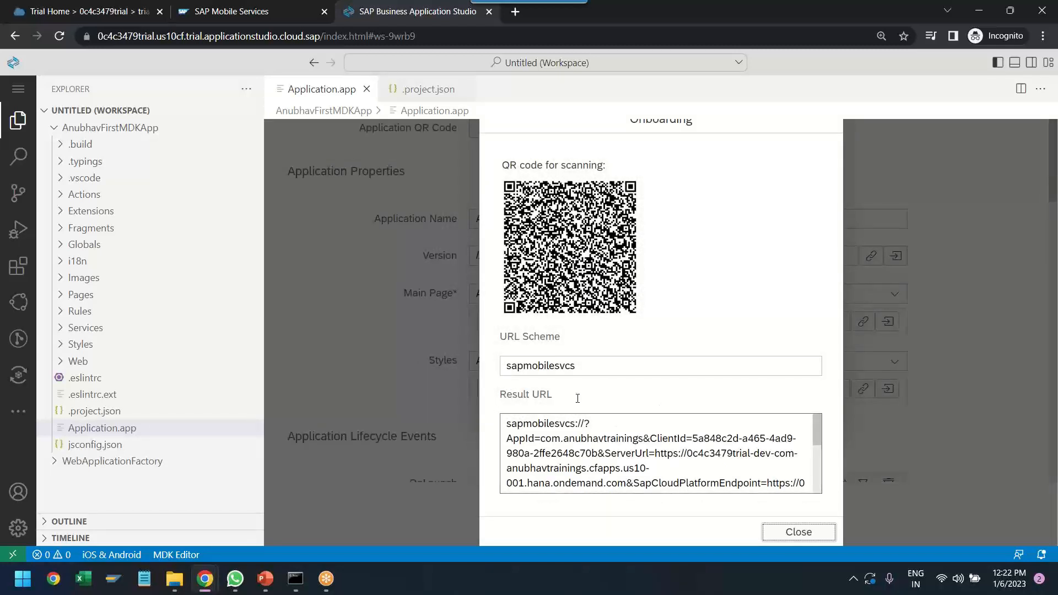
mouse_move(1028, 451)
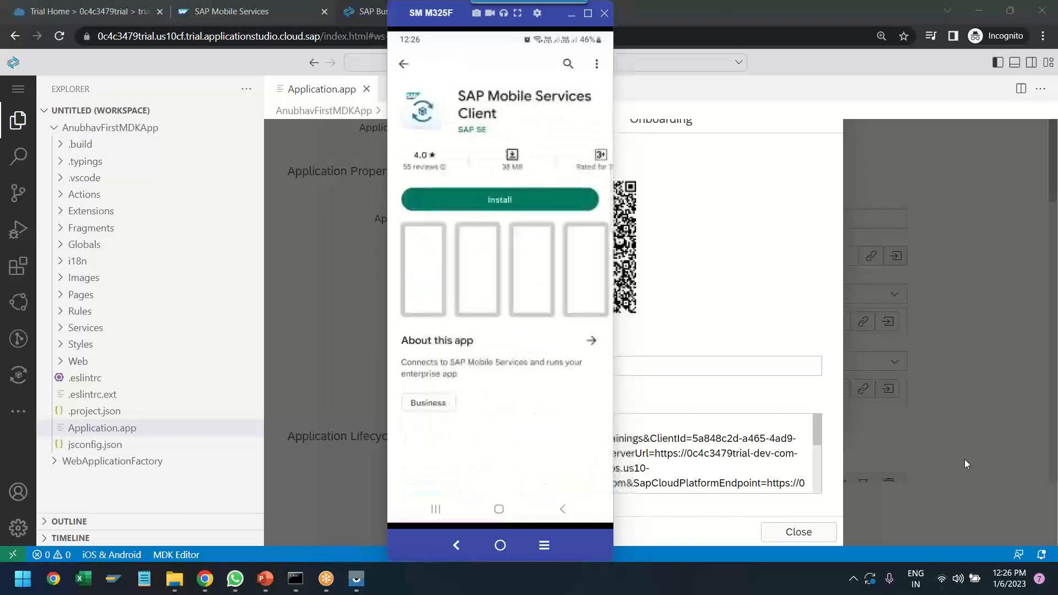
Install SAP Mobile Services Client from the Play Store, launch it and agree to the license
left_click(501, 199)
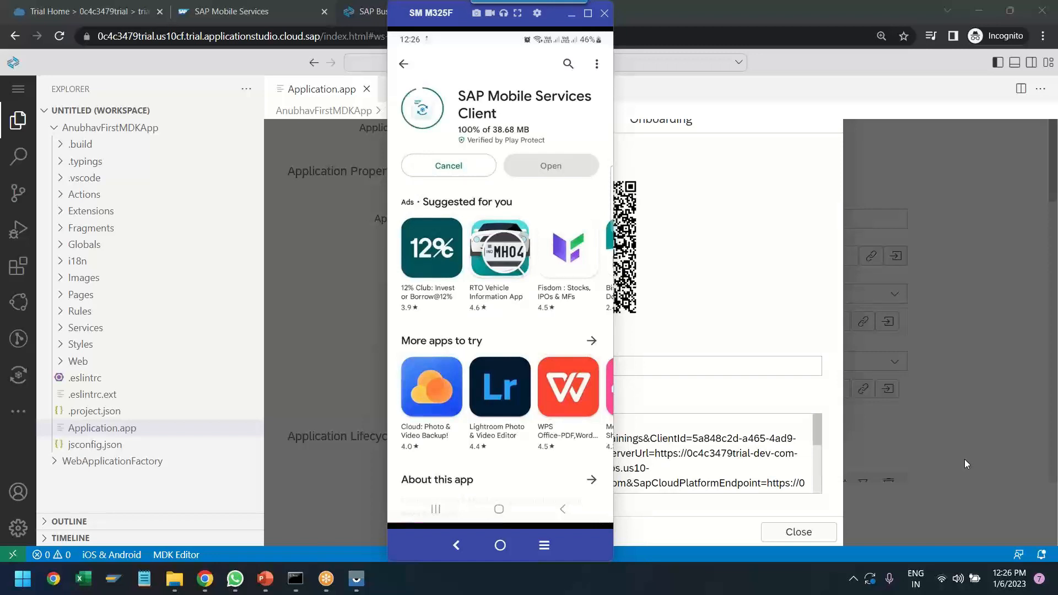
left_click(551, 166)
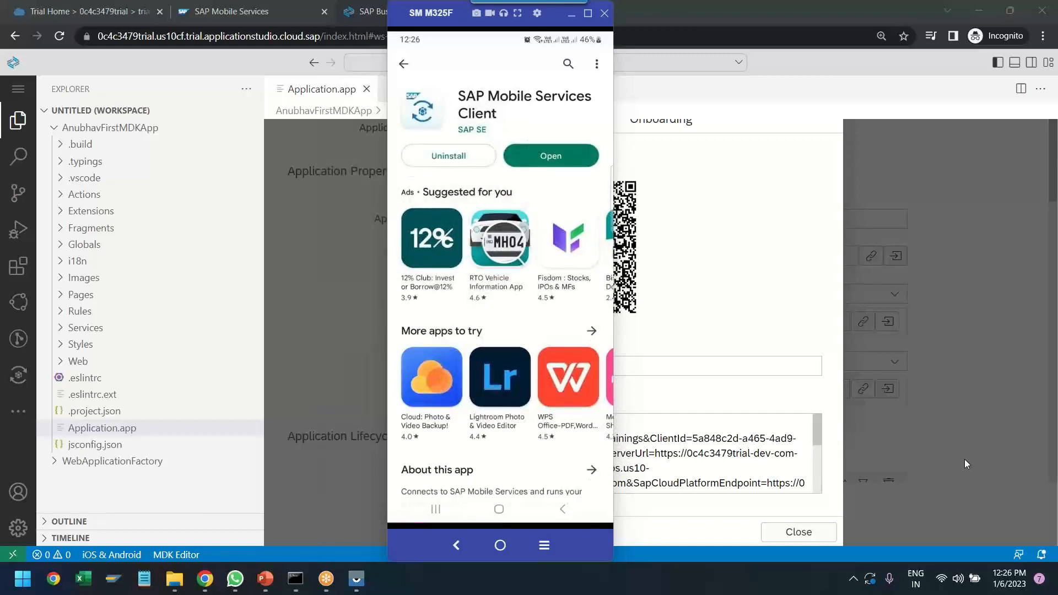
left_click(551, 157)
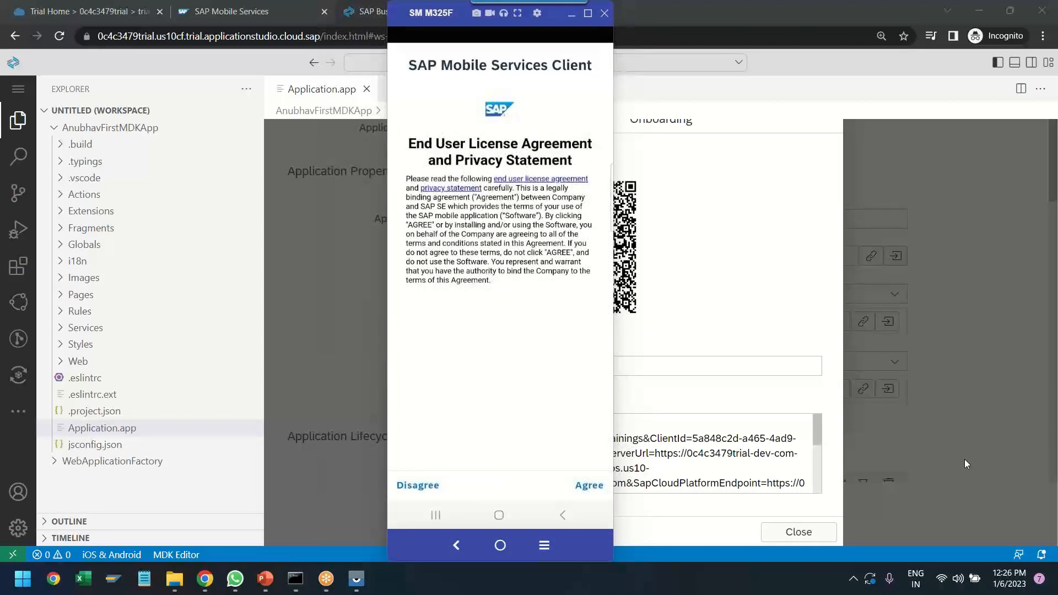
left_click(589, 485)
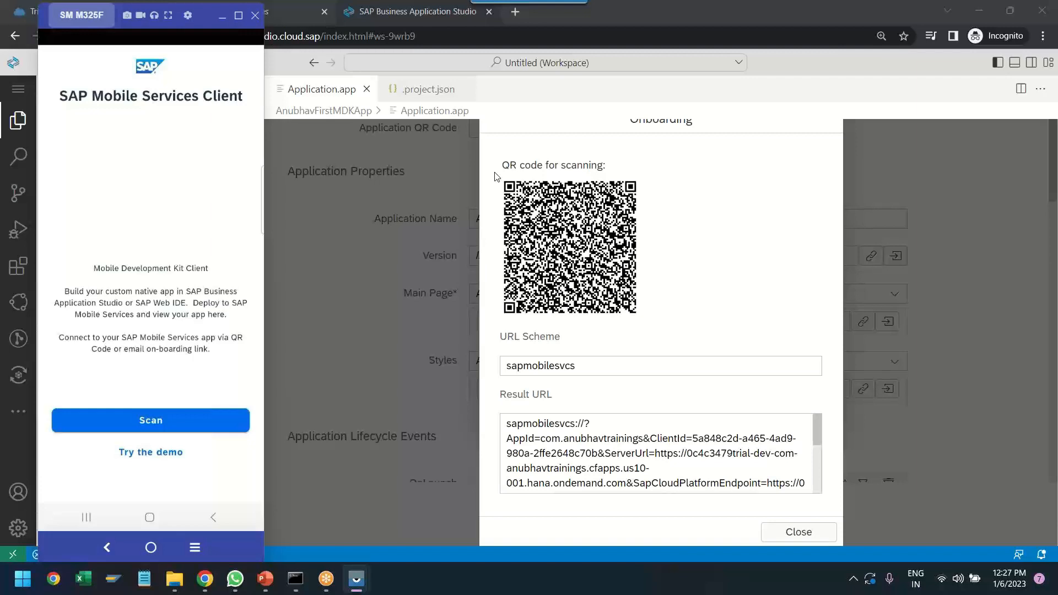
Scan the onboarding QR code and continue to the redirected SAP ID sign-in page
left_click(150, 420)
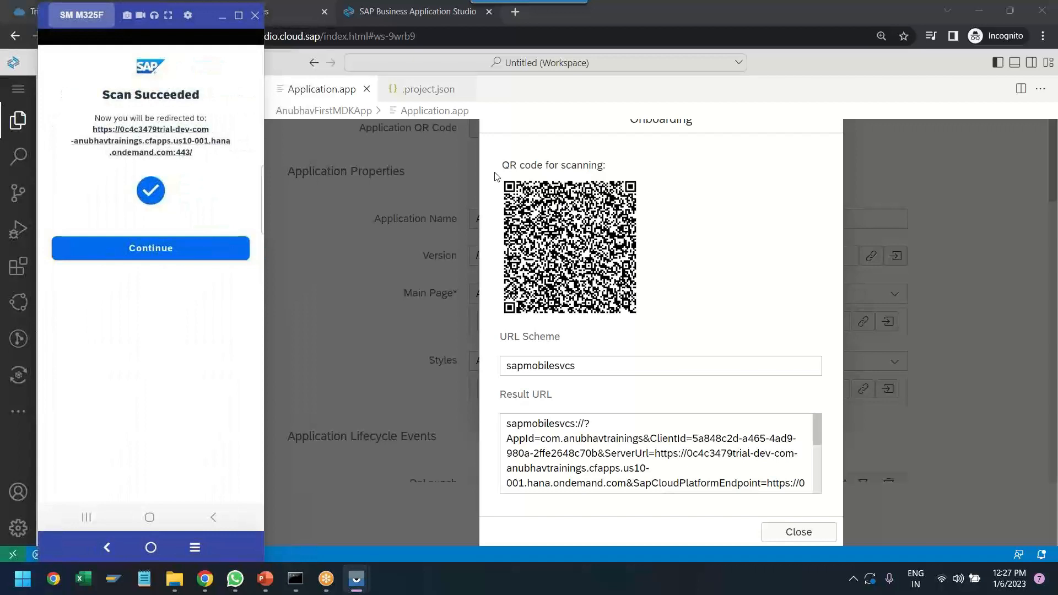
left_click(150, 248)
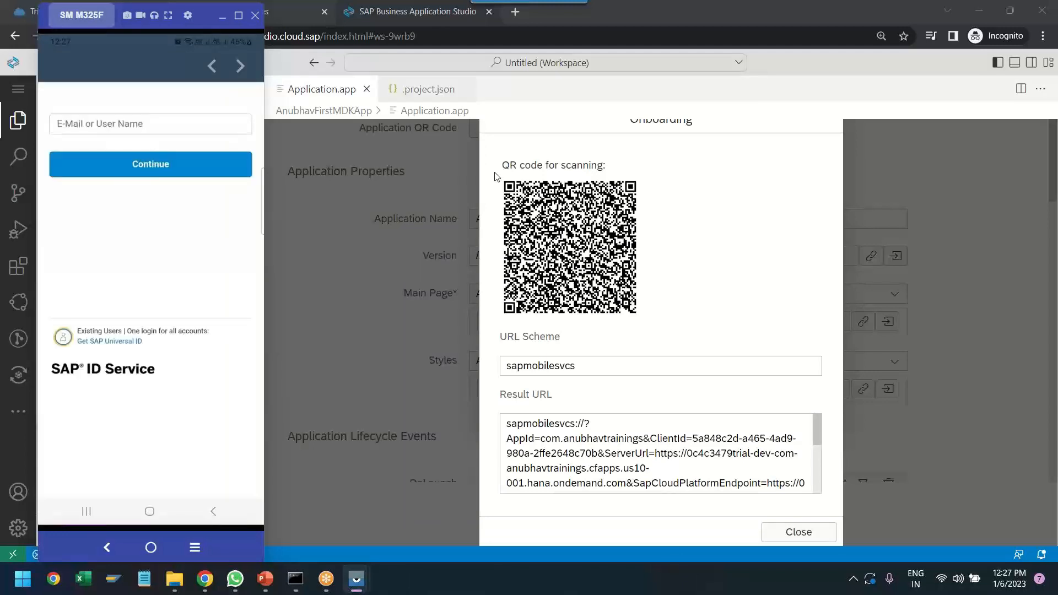
Submit the account e-mail, then the password, to sign in to the SAP ID service
left_click(149, 123)
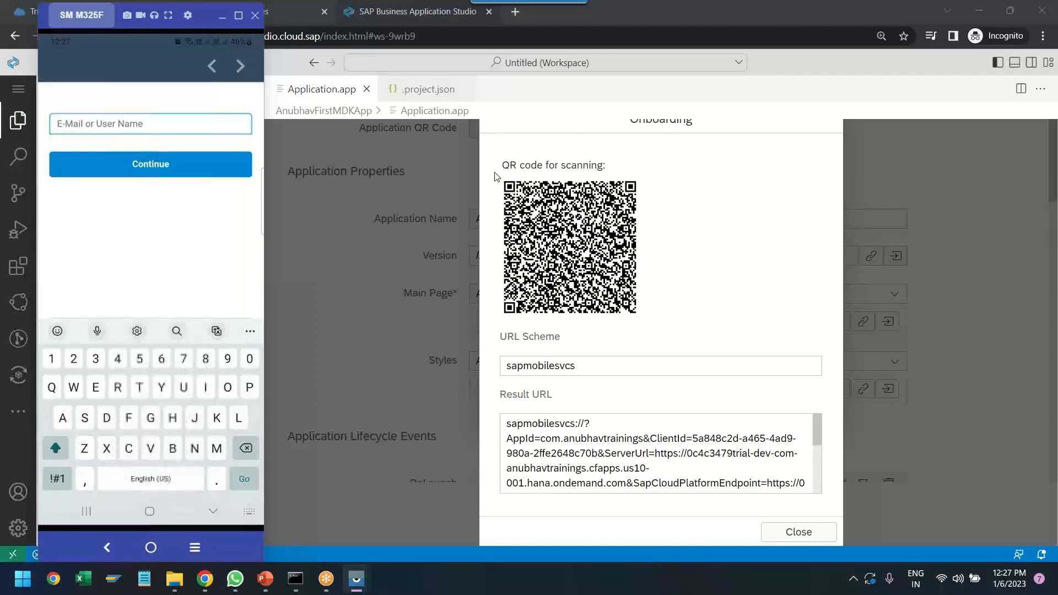
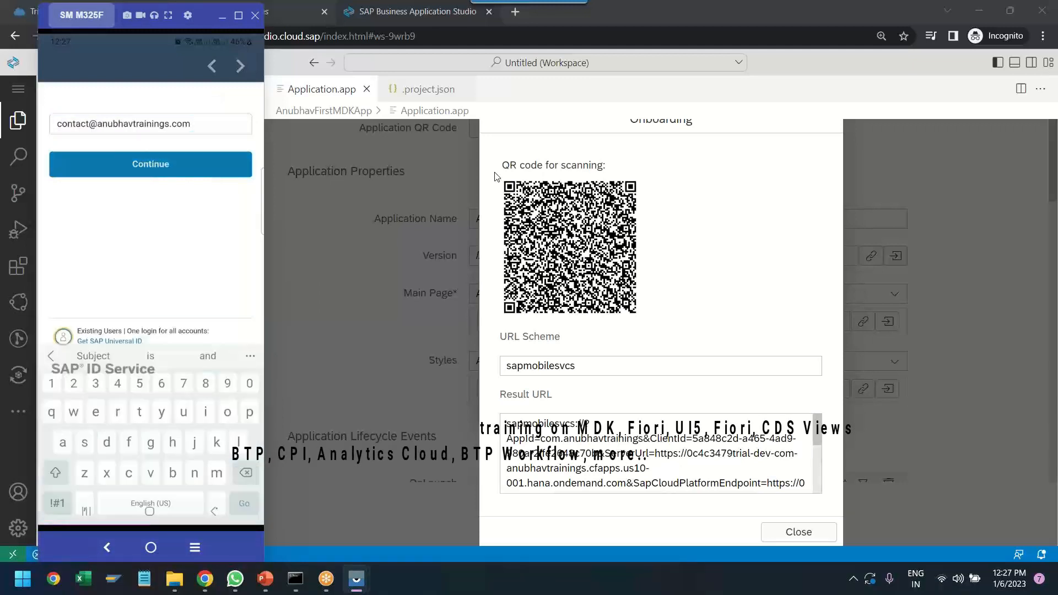
left_click(150, 164)
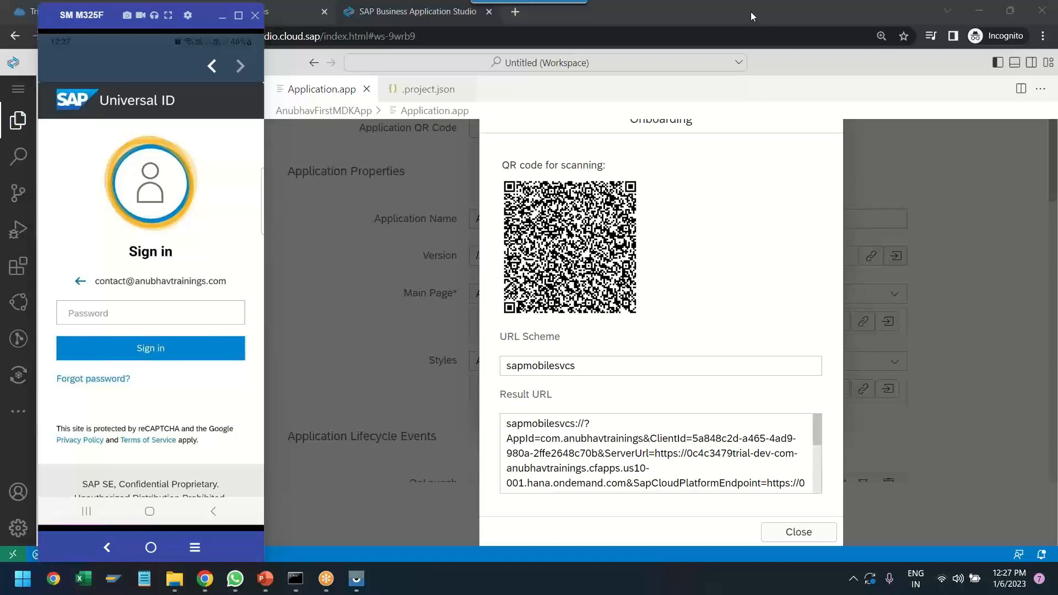
left_click(150, 347)
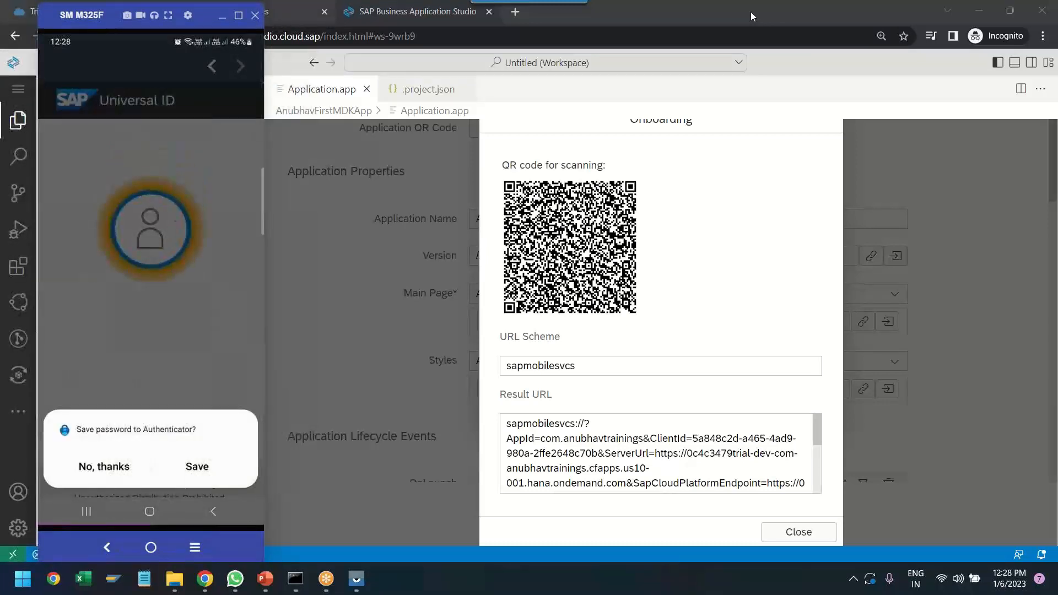